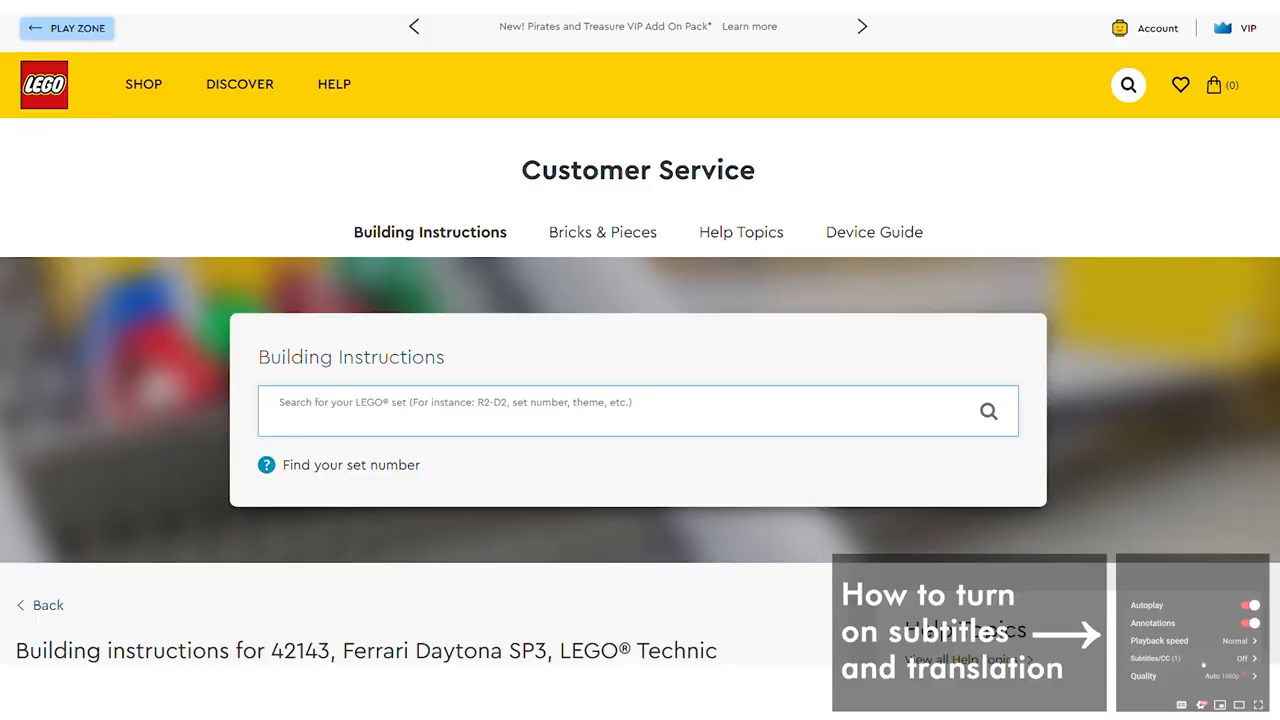
# Step: Scroll the 42143 instructions page down to the Download PDF buttons and back
pyautogui.scroll(-3)
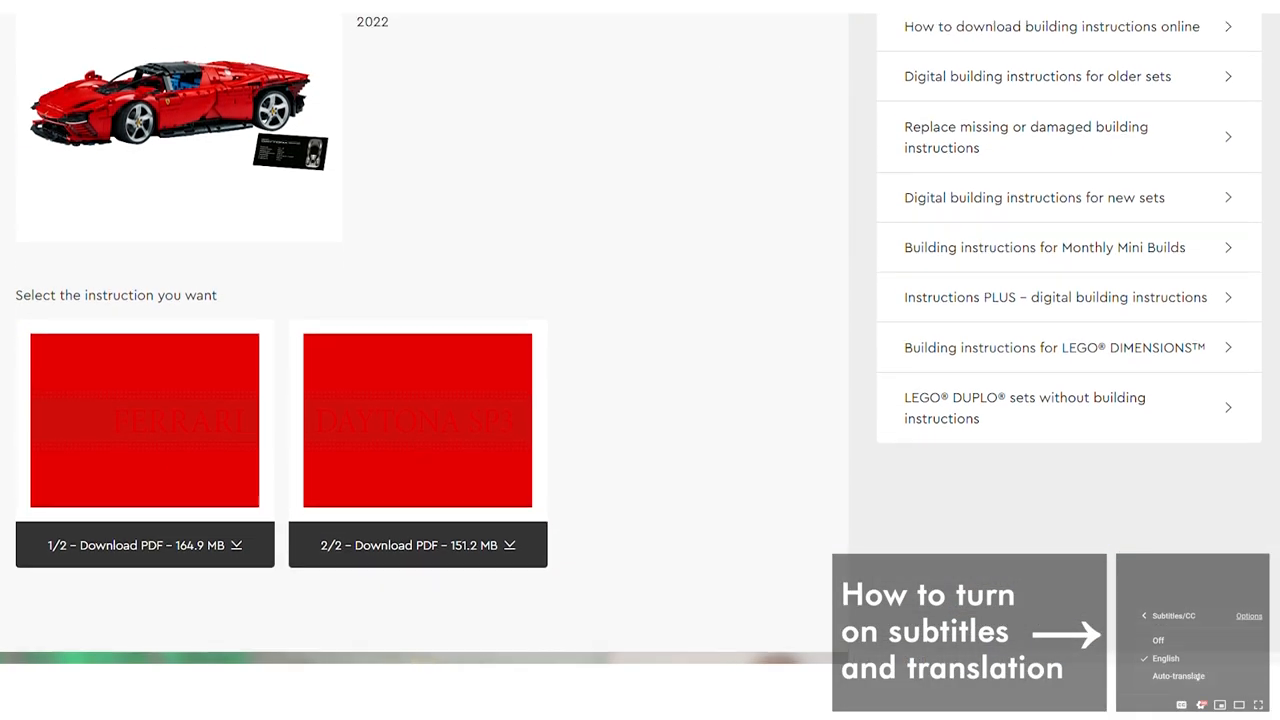
pyautogui.scroll(3)
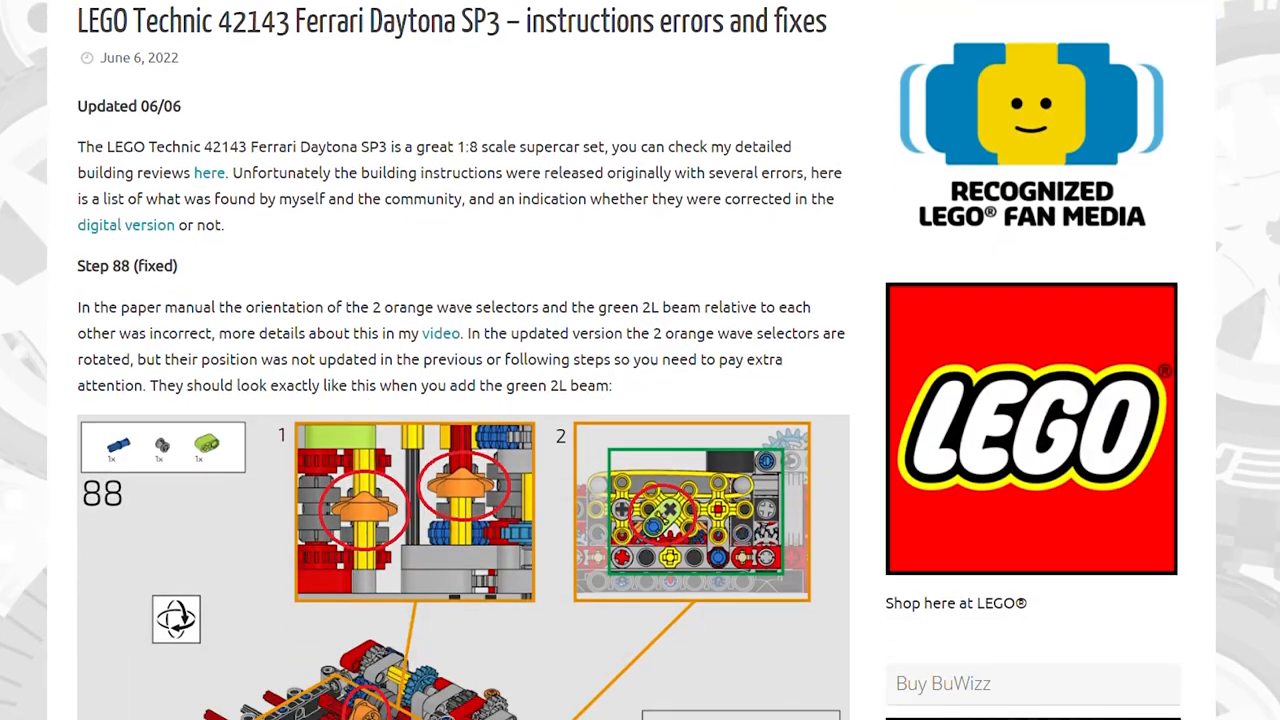
pyautogui.scroll(-3)
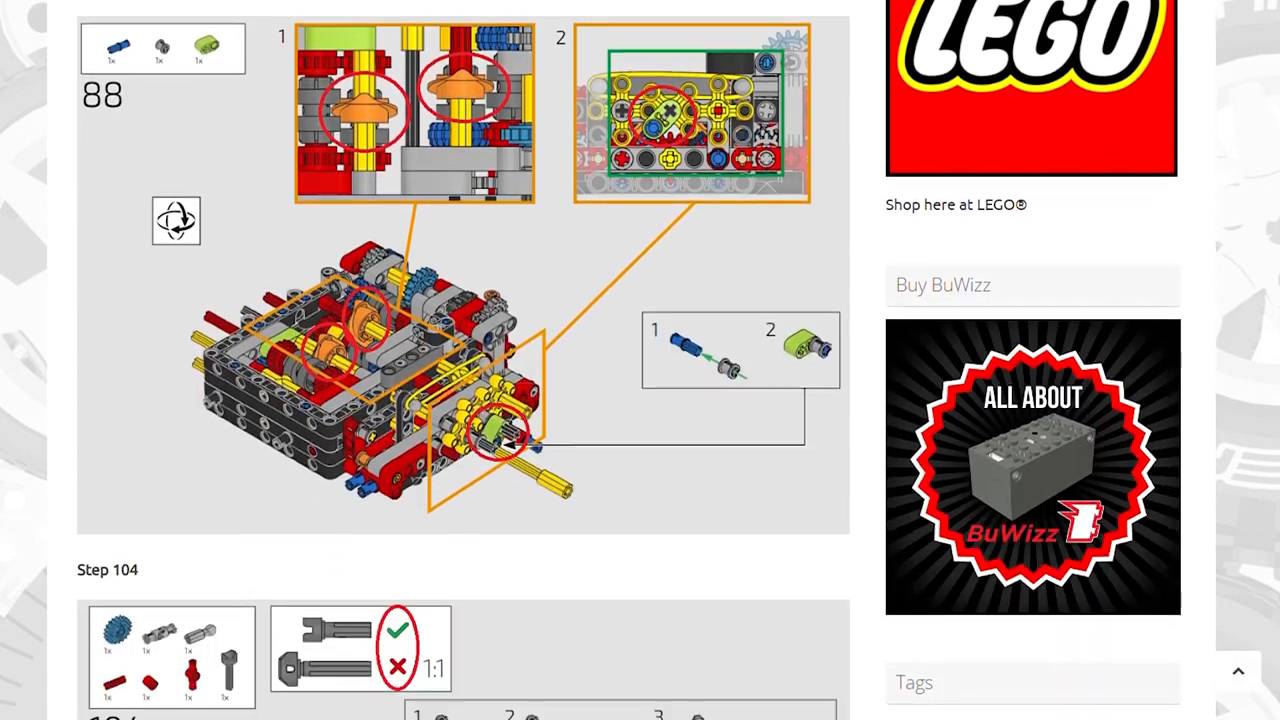
pyautogui.scroll(-3)
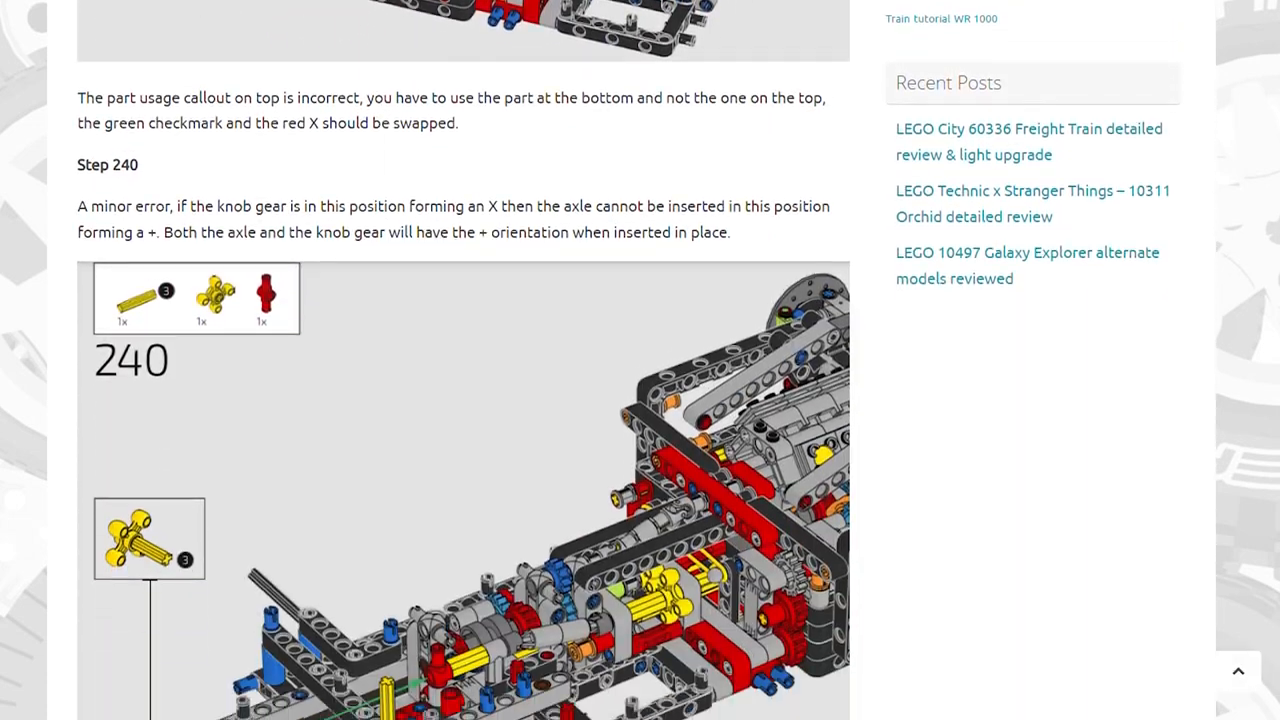
pyautogui.scroll(-3)
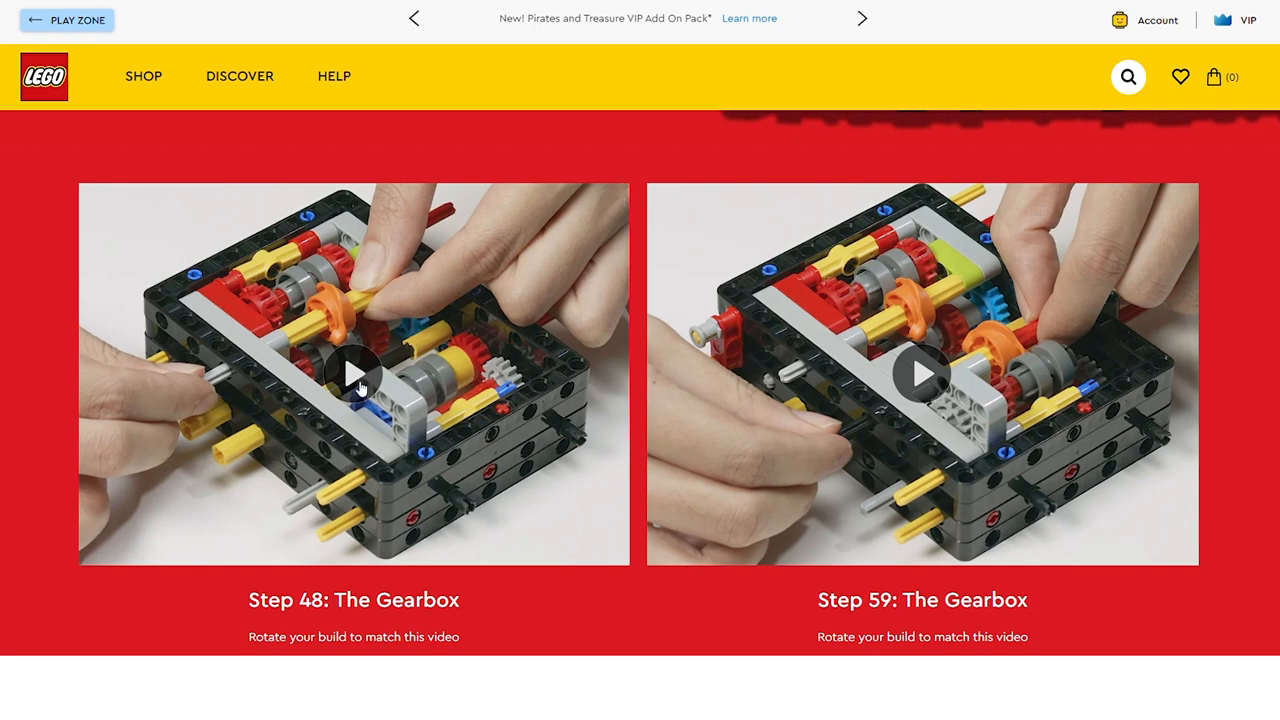
# Step: Return to the LEGO.com instructions page showing the gearbox video tips
pyautogui.click(352, 374)
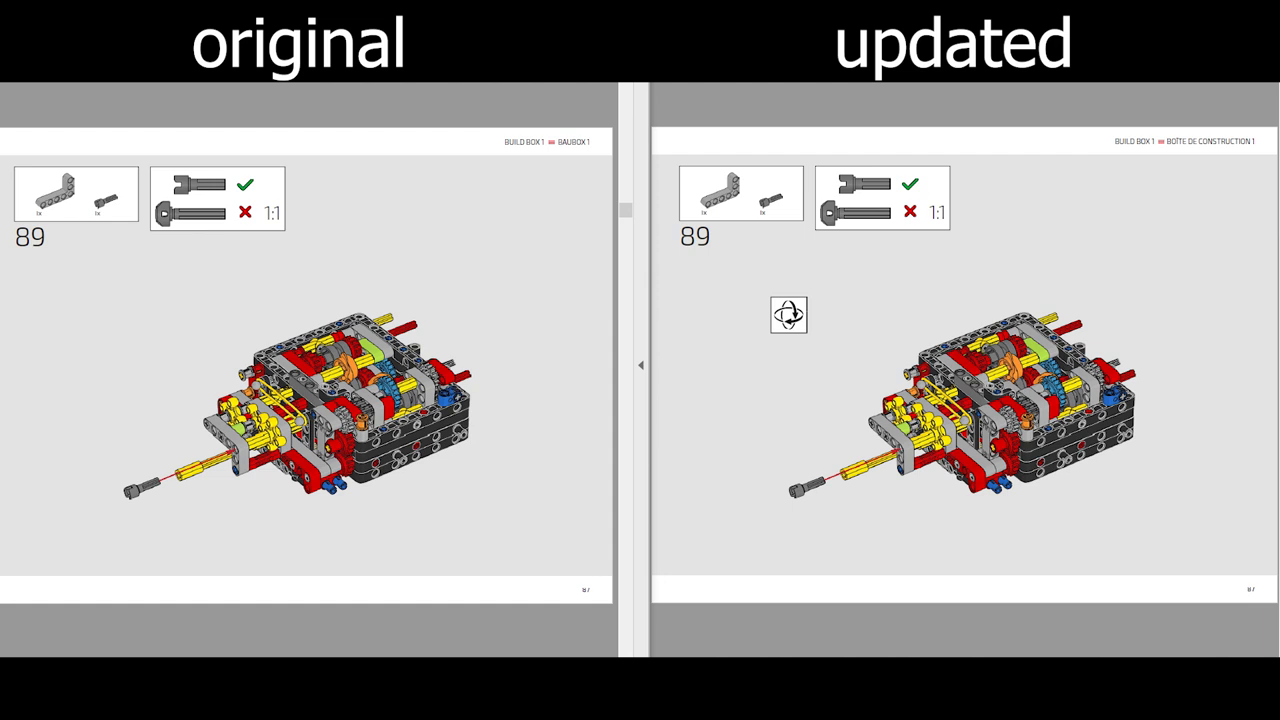
# Step: Scroll both PDFs down to step 89 with the updated rotate-the-model callout
pyautogui.scroll(-3)
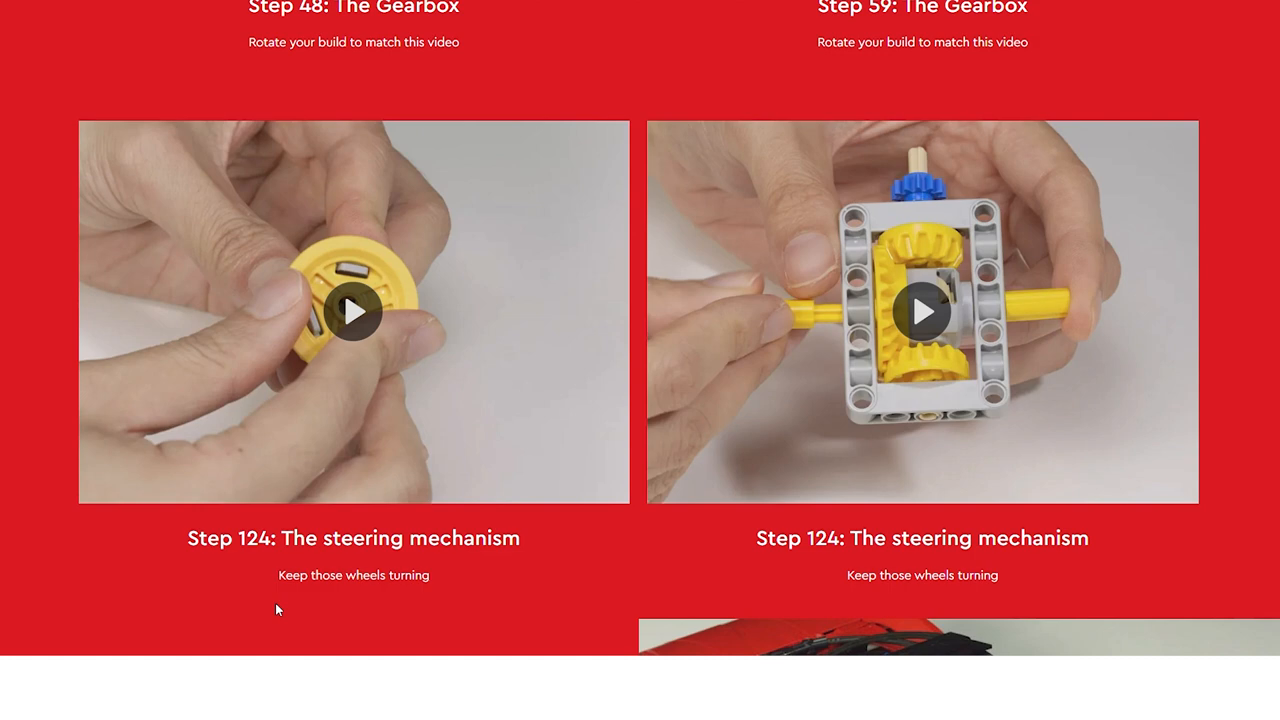
# Step: Scroll the LEGO.com page down to the Step 124 steering mechanism videos
pyautogui.scroll(-3)
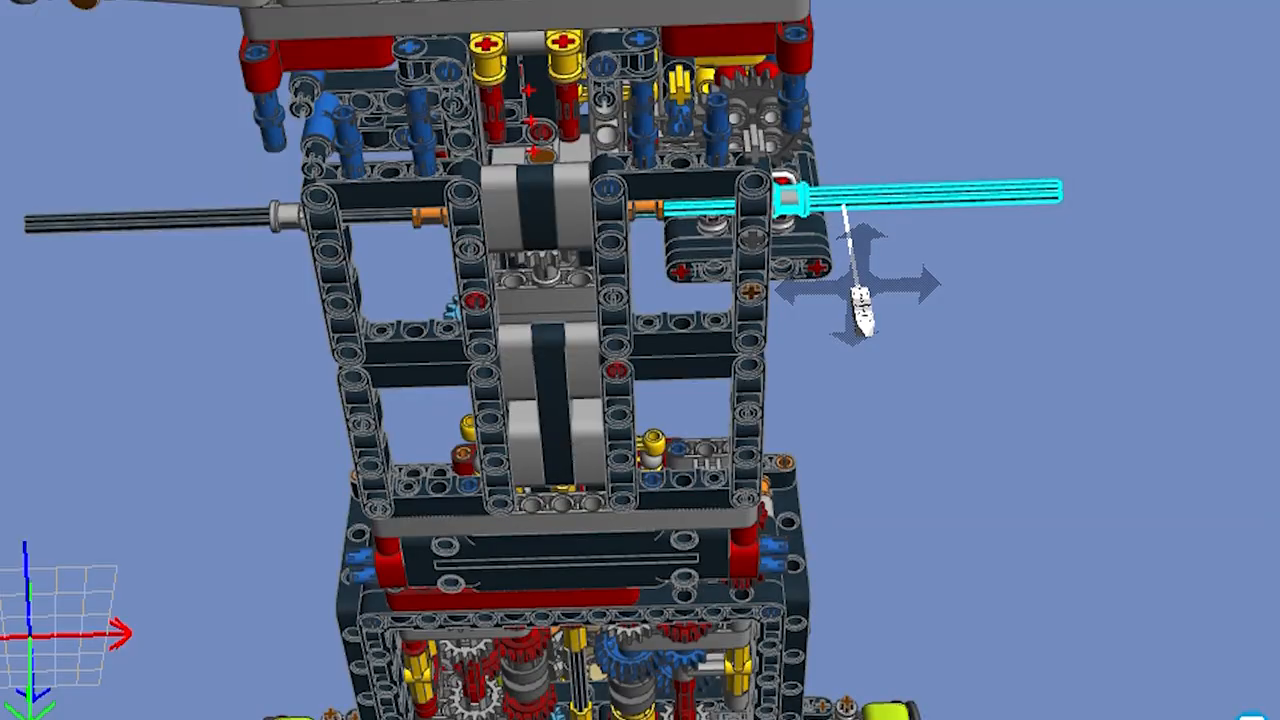
pyautogui.moveTo(870, 290); pyautogui.dragTo(1080, 290)
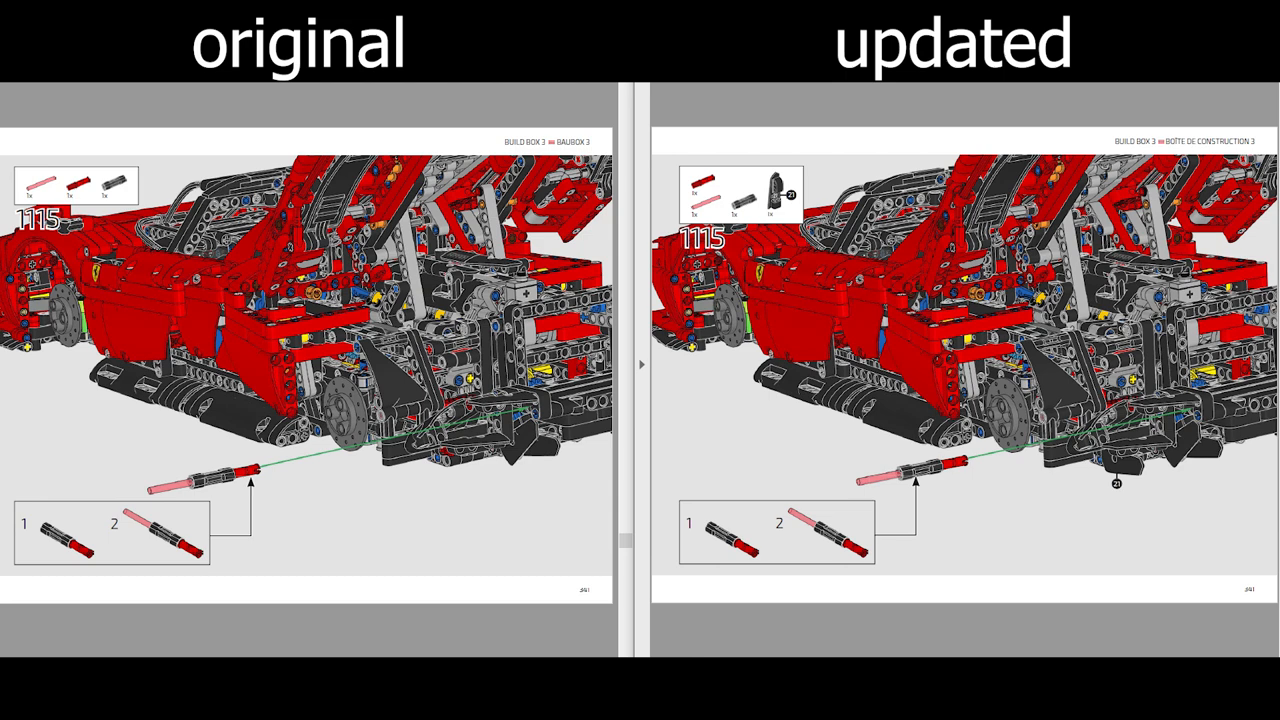
pyautogui.scroll(-3)
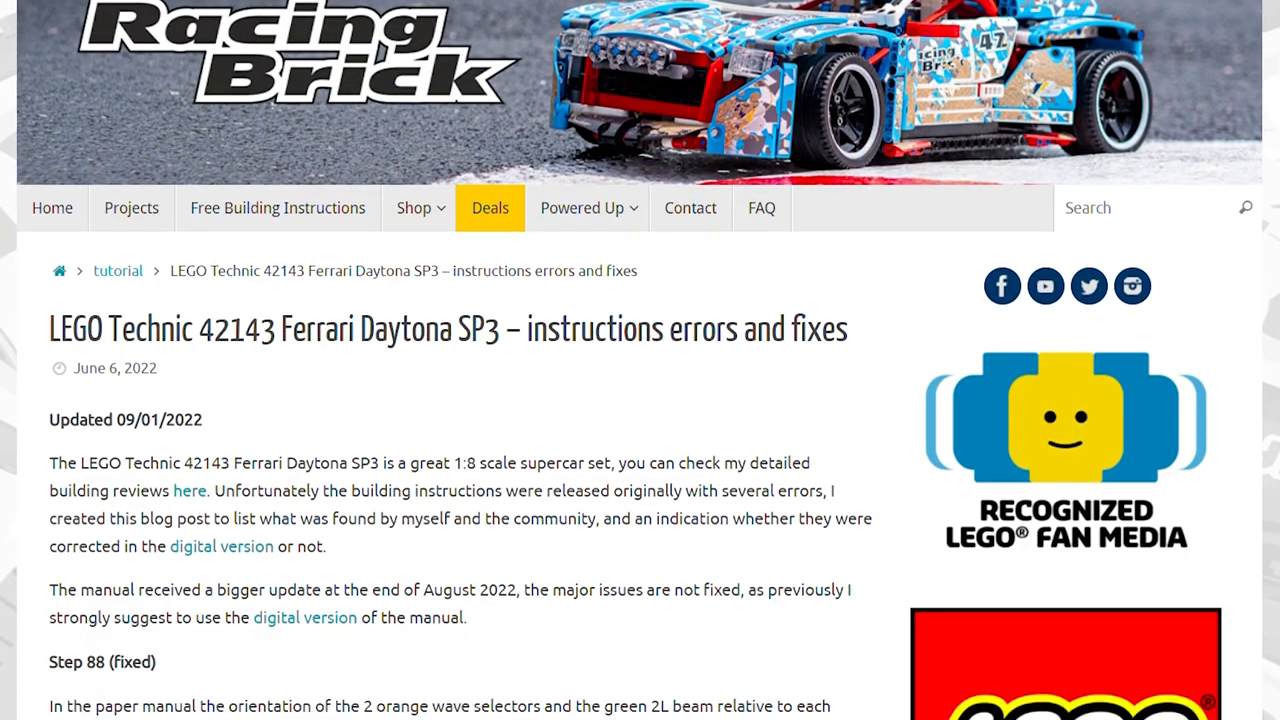
# Step: Scroll the errors article through steps 104, 219, 240 and 255, returning to step 104
pyautogui.scroll(-3)
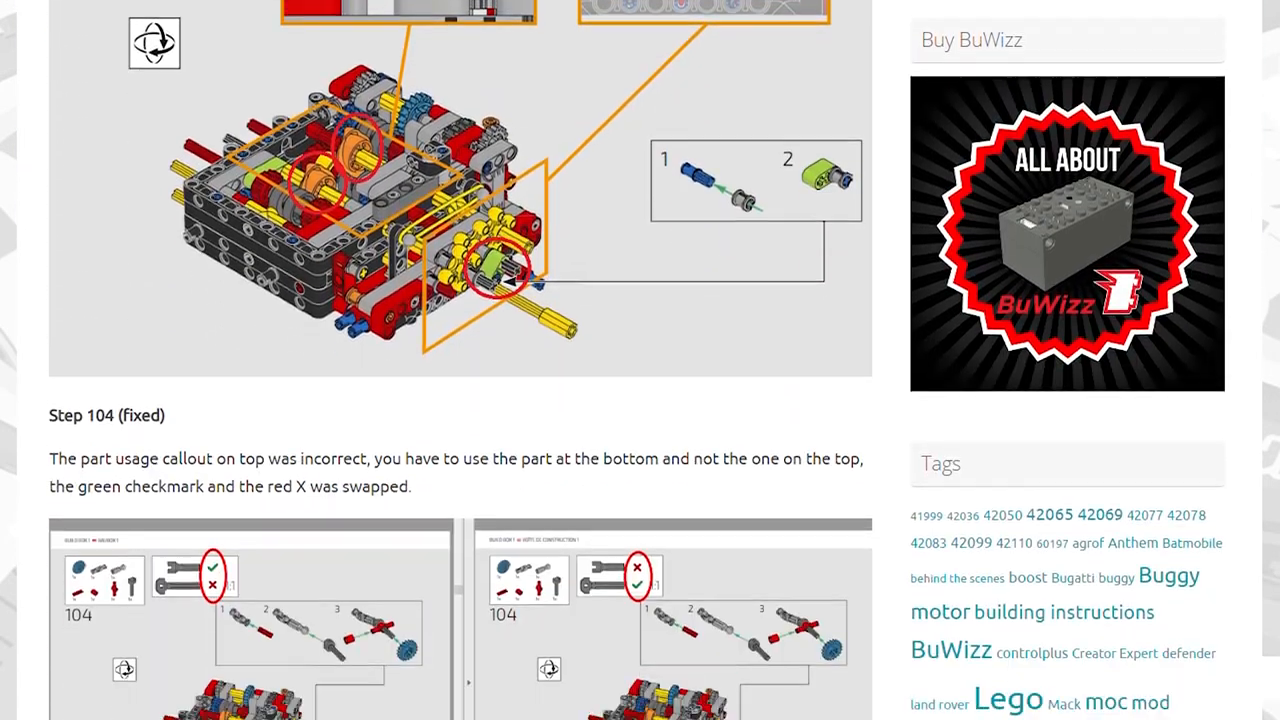
pyautogui.scroll(-3)
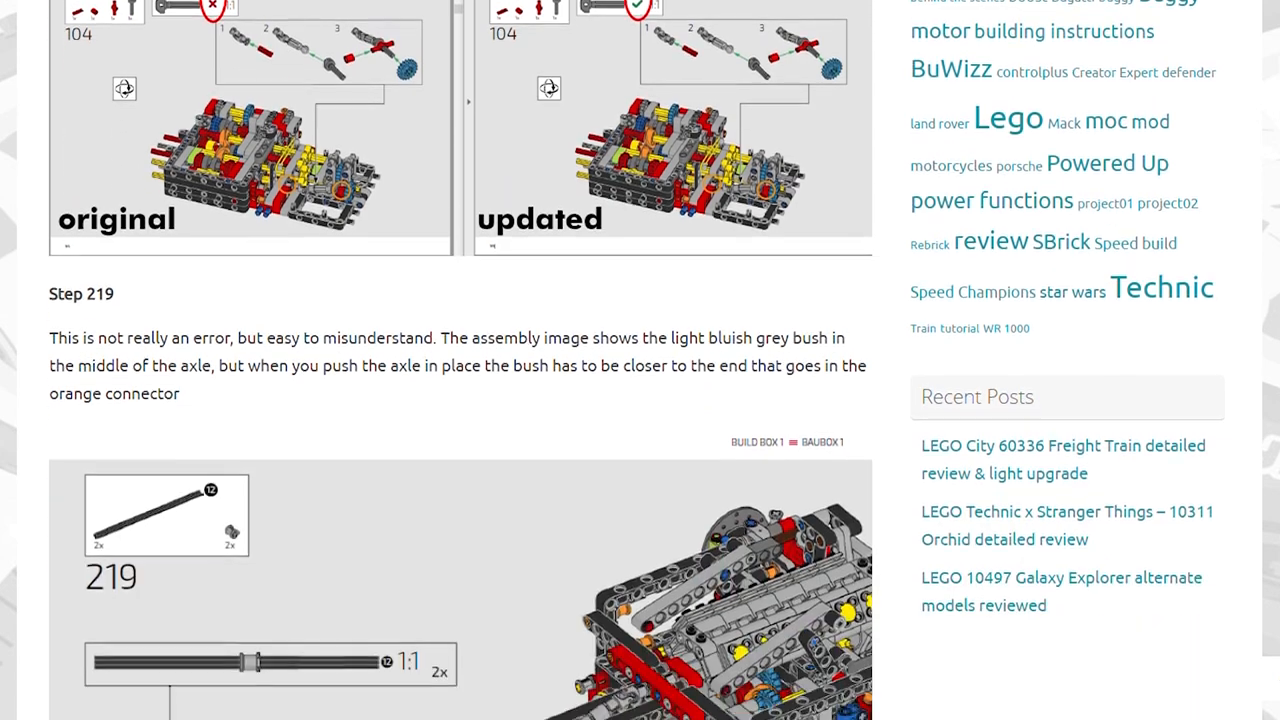
pyautogui.scroll(-3)
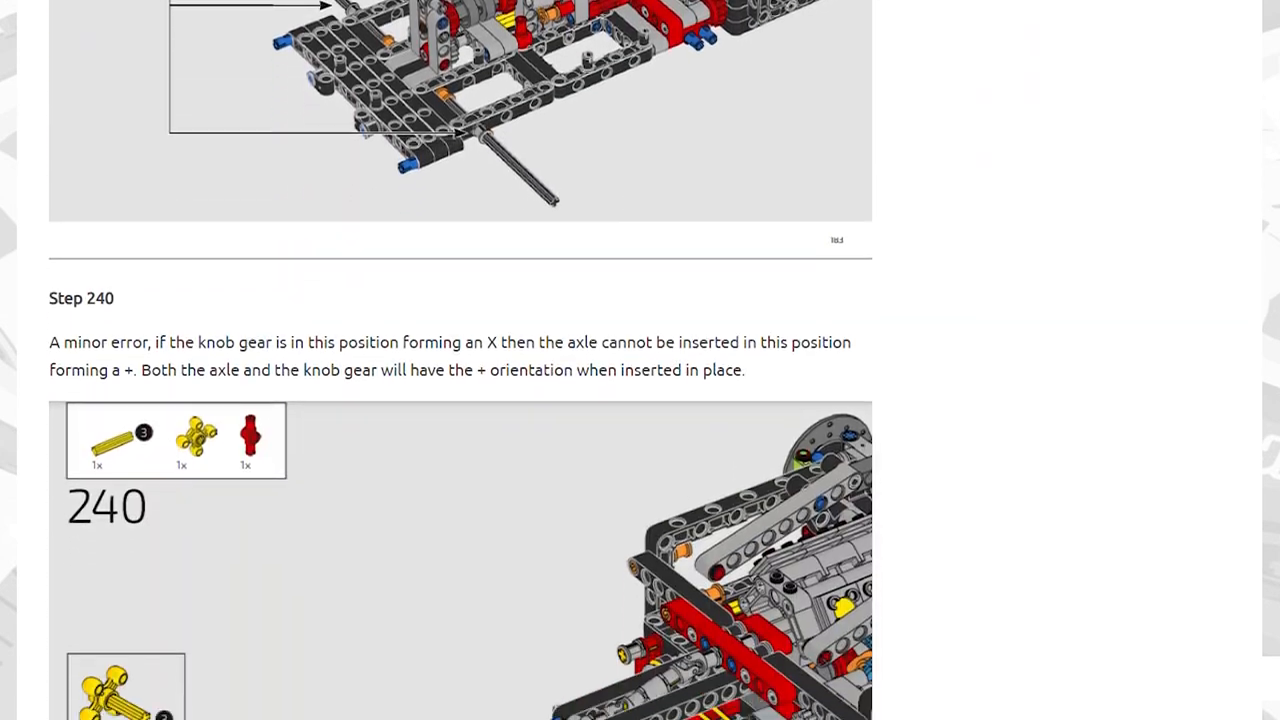
pyautogui.scroll(-3)
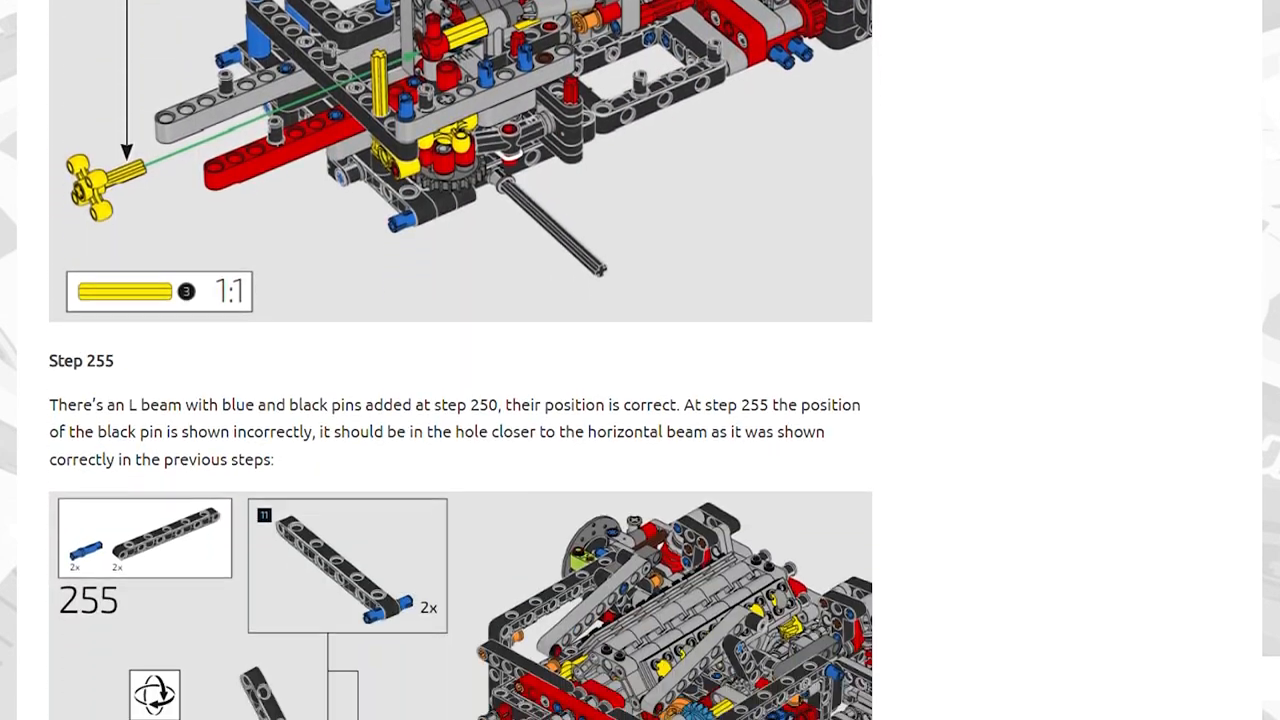
pyautogui.scroll(3)
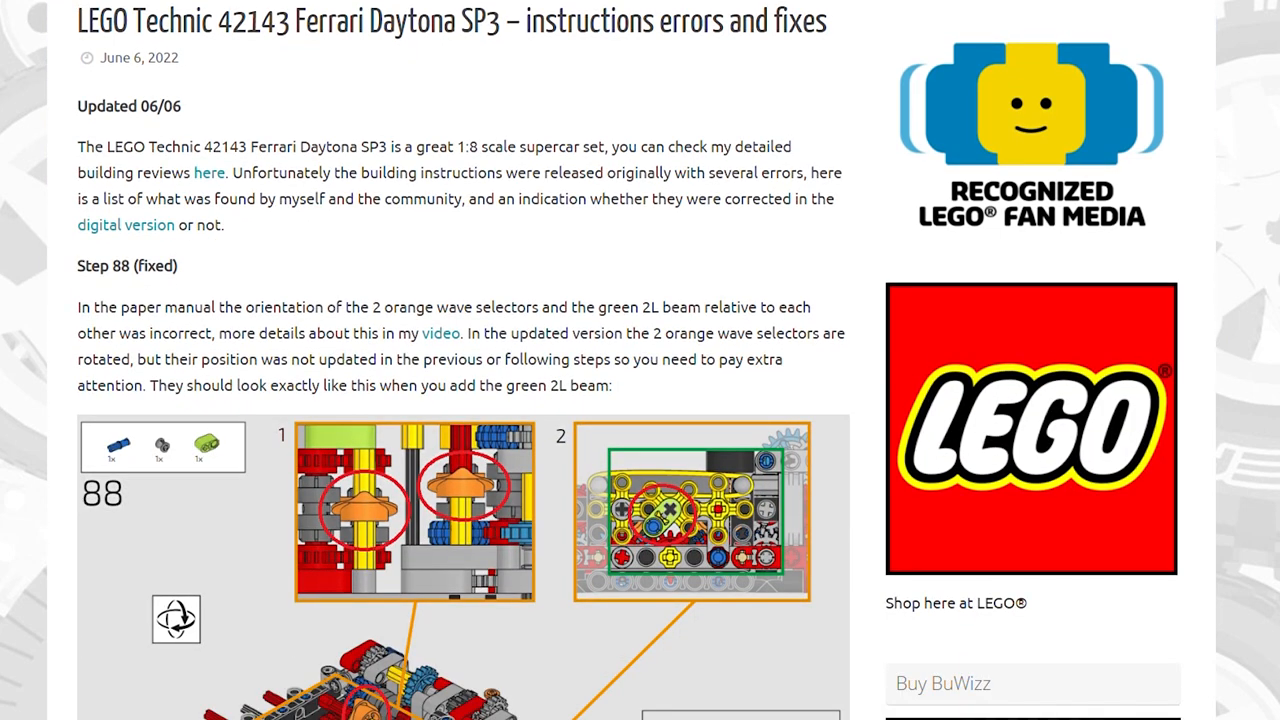
pyautogui.scroll(-3)
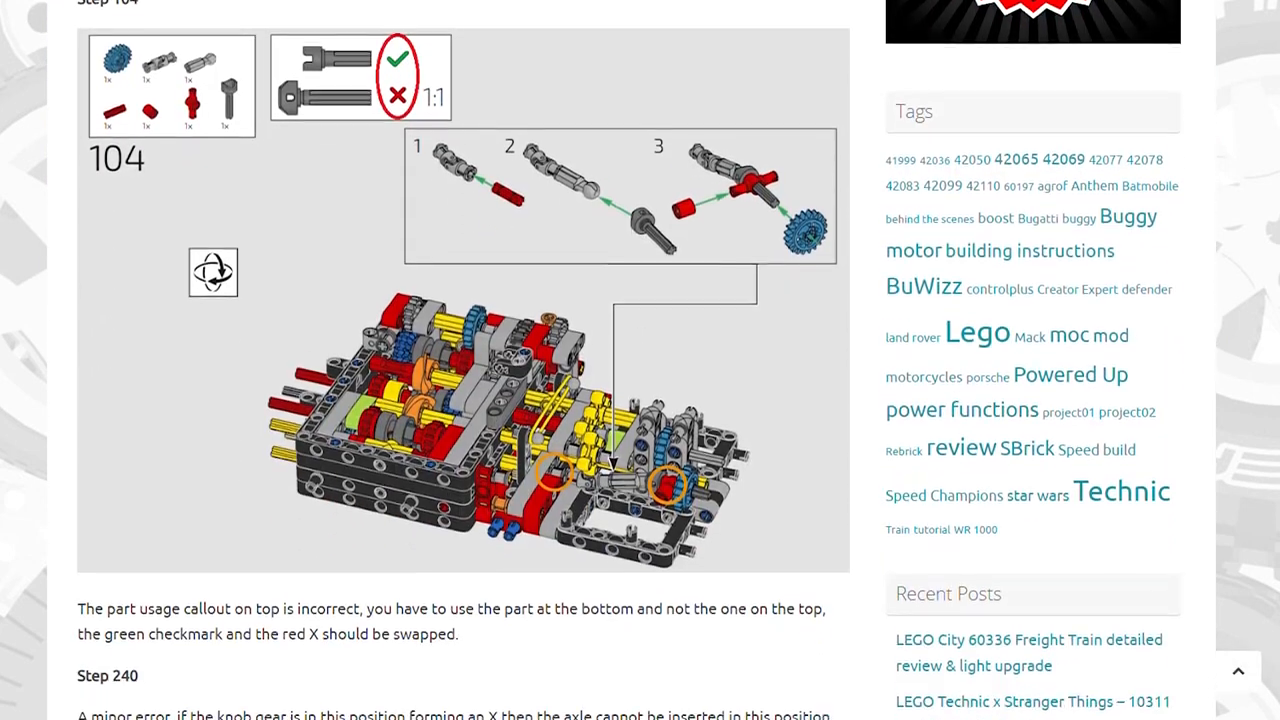